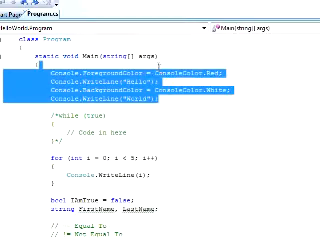
Delete the old commented steps and if-statement block below the FirstName and LastName declarations
scroll("down", 3)
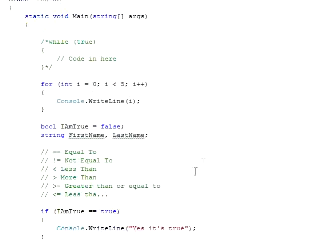
scroll("down", 3)
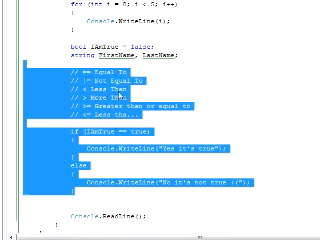
key("Delete")
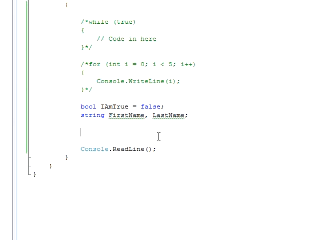
Write "Please enter your first name: " to the console and read the reply into FirstName
type("C")
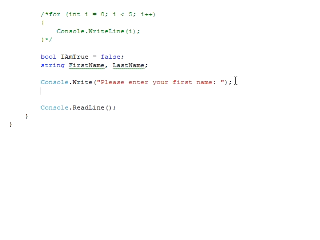
type("FirstName")
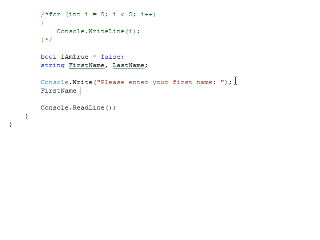
type("Console.ReadLine();")
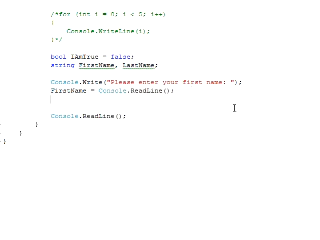
Write a last-name prompt to the console and read the reply into LastName
type("Console.Write(\"Please enter your last name/surname:")
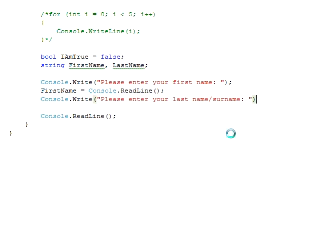
type("Las")
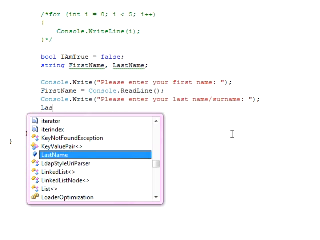
type("Console.ReadLine();")
left_click(132, 126)
type("Console.WriteLine(")
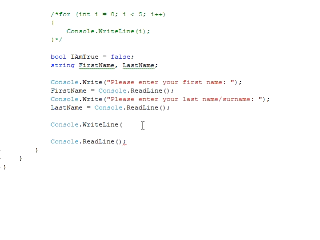
Add Console.WriteLine(FirstName + " " + LastName); before the final ReadLine
type("FirstName +")
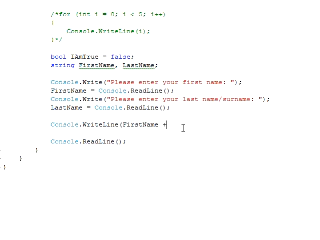
type("\" \"")
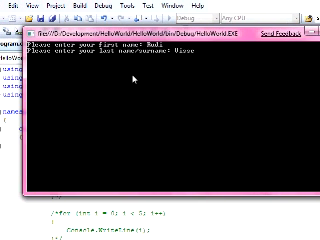
Answer the last-name prompt so the console prints the combined full name
key("enter")
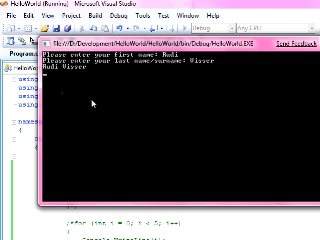